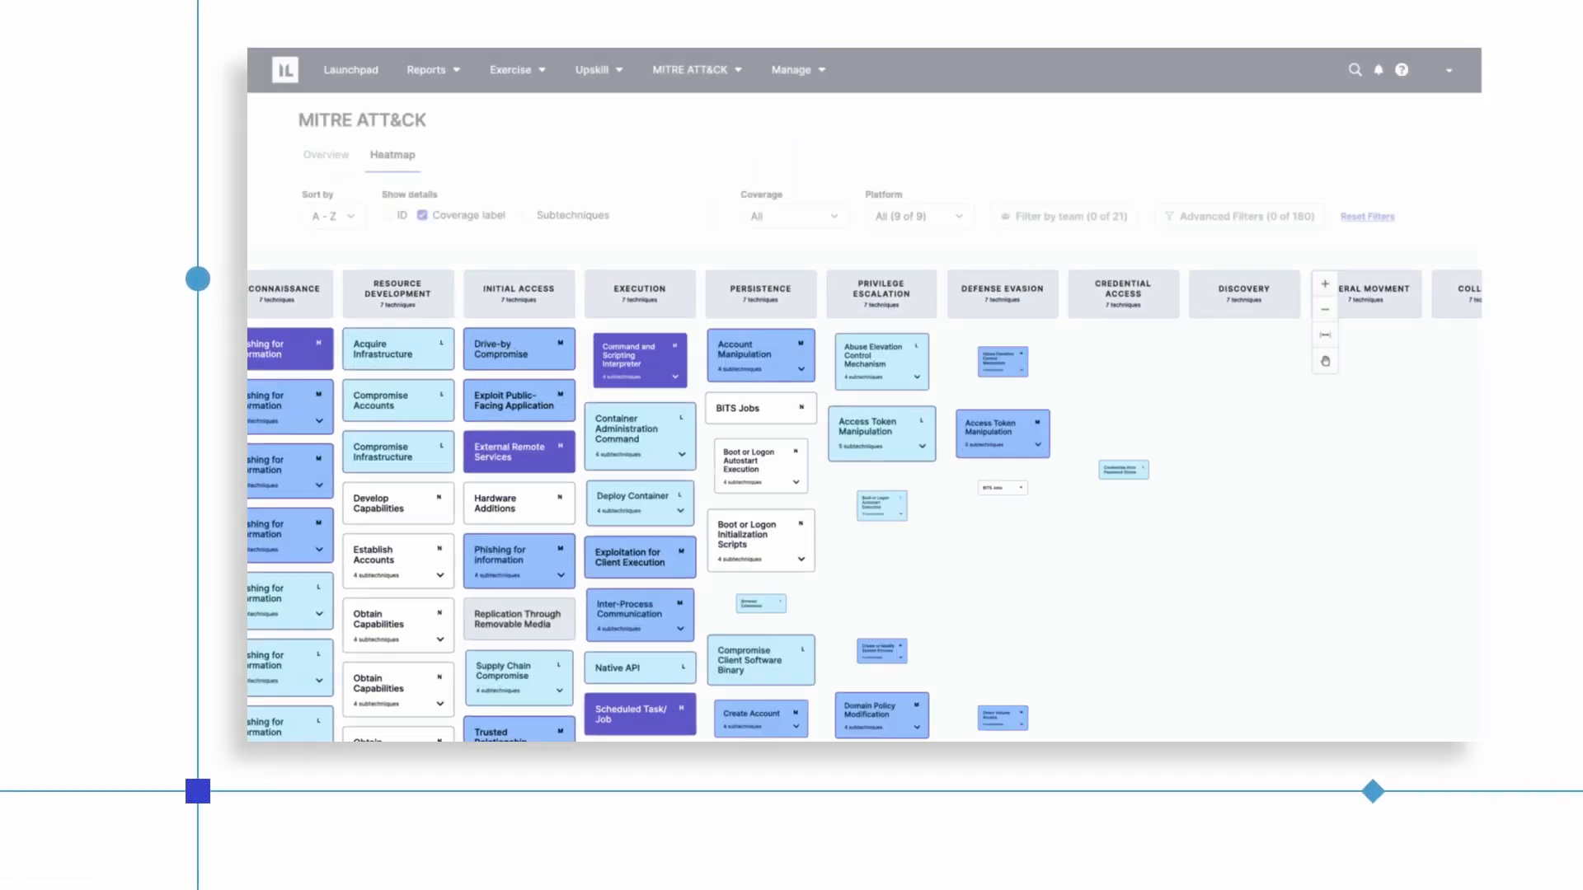
# Step: Show the Password Cracking technique's coverage and per-user lab progress in the detail panel
pyautogui.click(1121, 418)
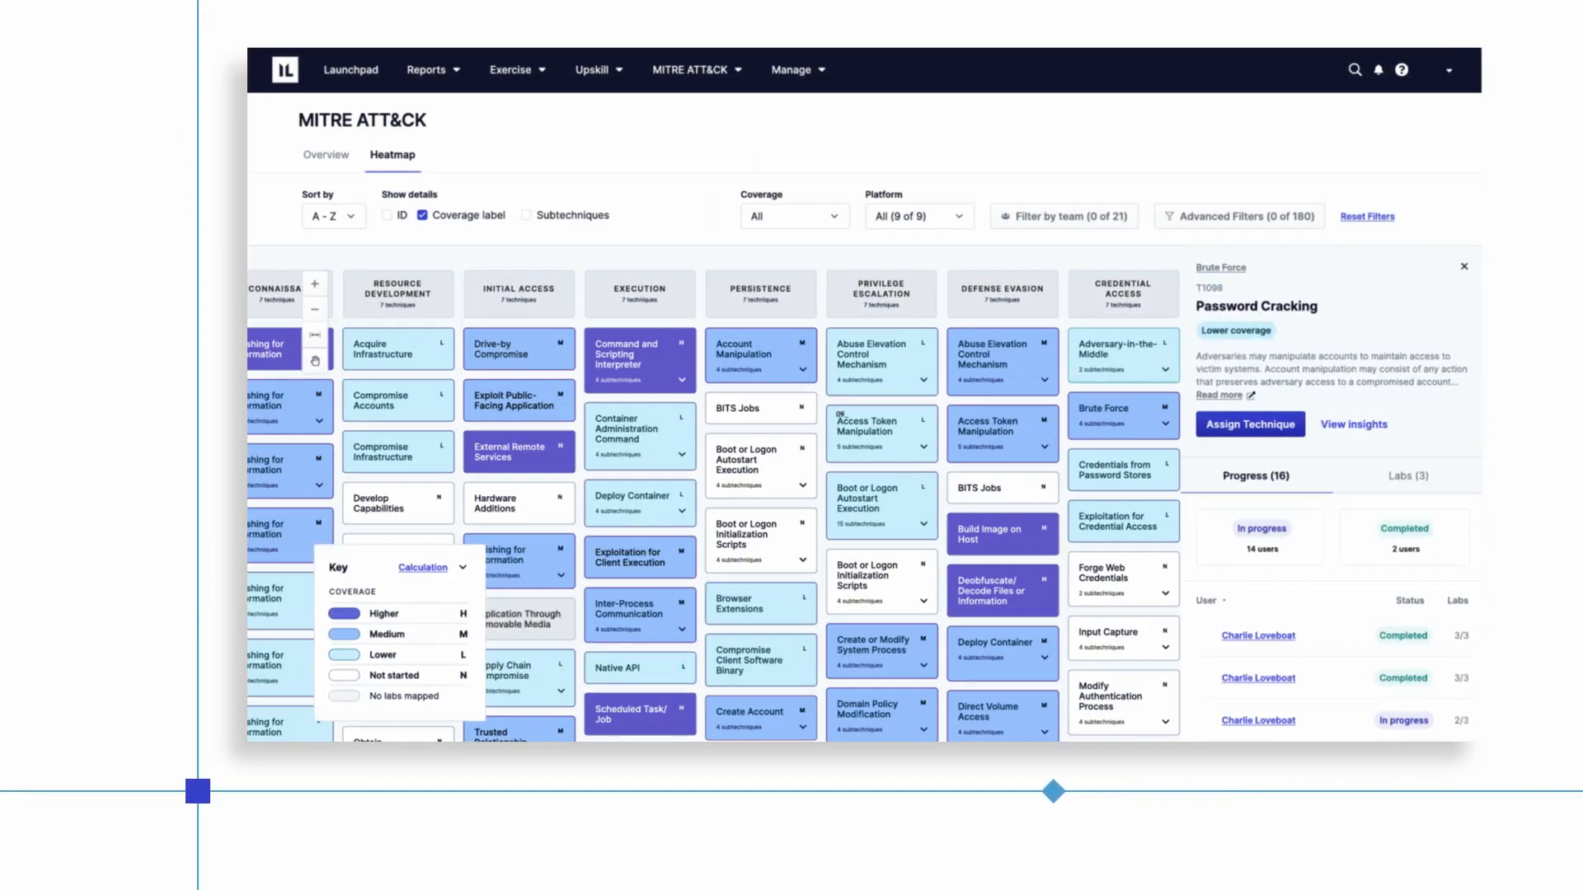